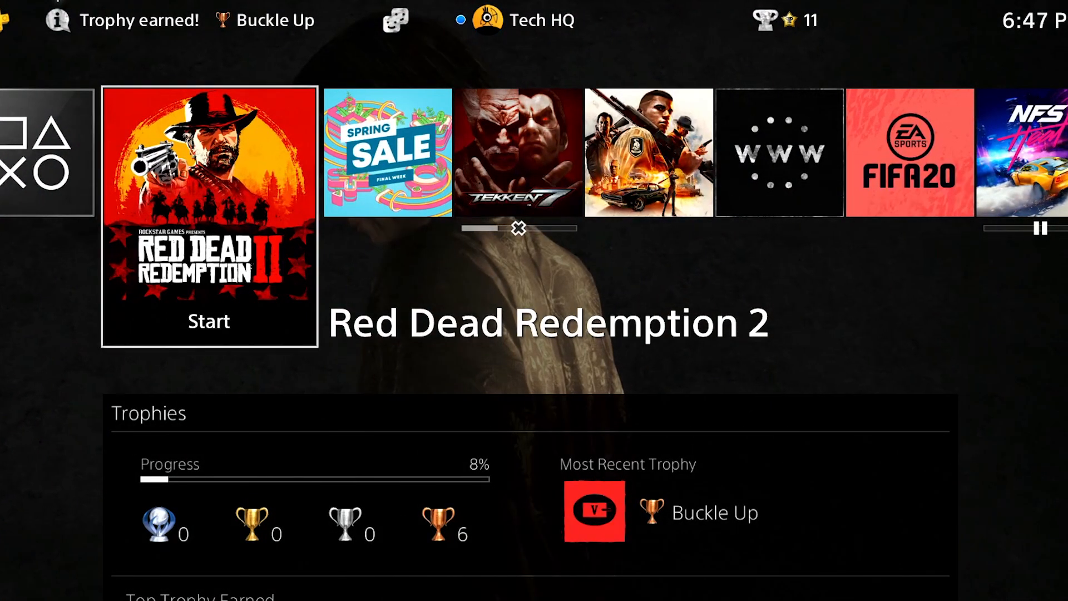
- Move across the function area to reach Settings
{"action": "scroll", "scroll_direction": "right", "scroll_amount": 3}
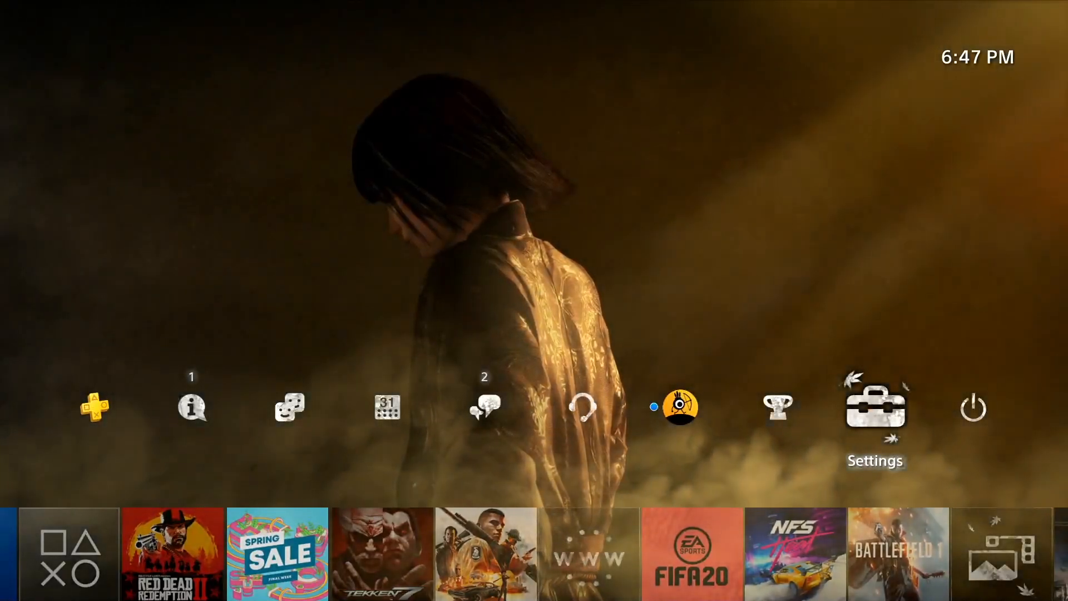
- Start Set Up Internet Connection from Network settings, reaching the Wi-Fi or LAN choice
{"action": "left_click", "coordinate": [876, 408]}
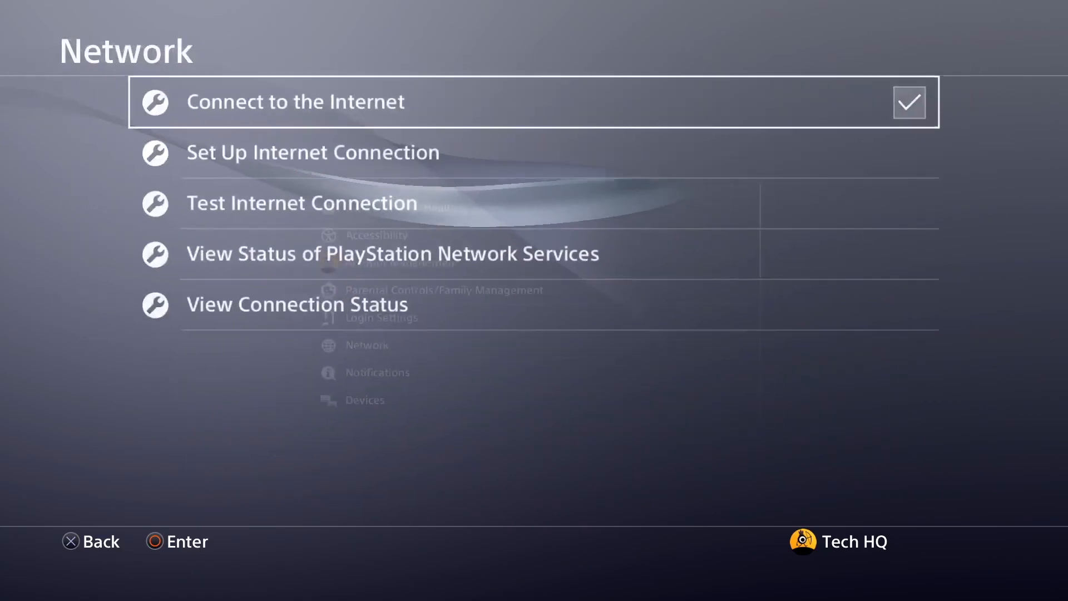
{"action": "key", "text": "down"}
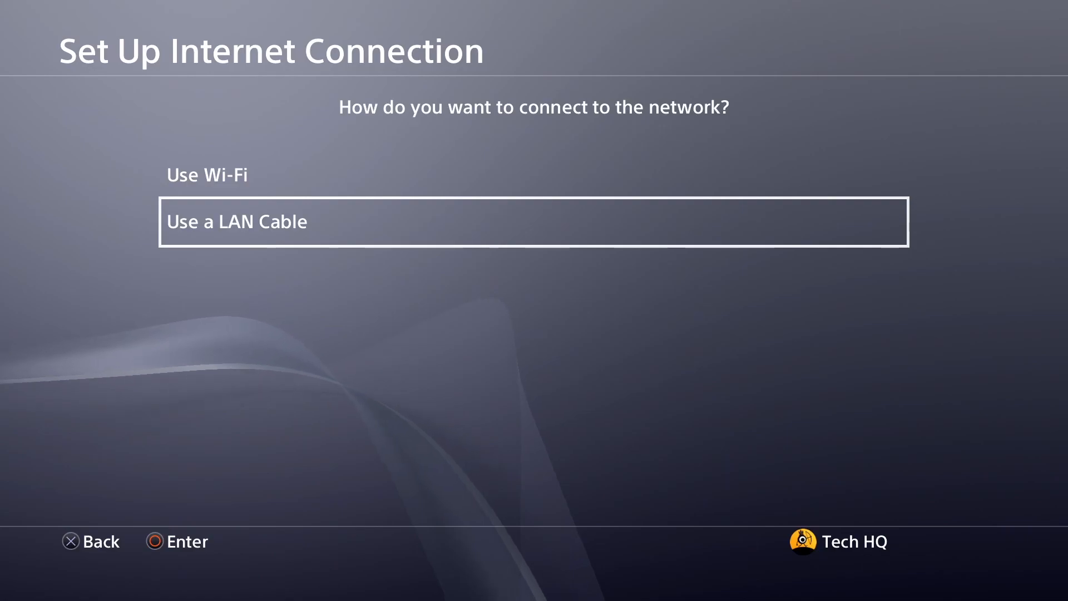
- Choose the connection method and advance to the DNS Settings question
{"action": "key", "text": "Up"}
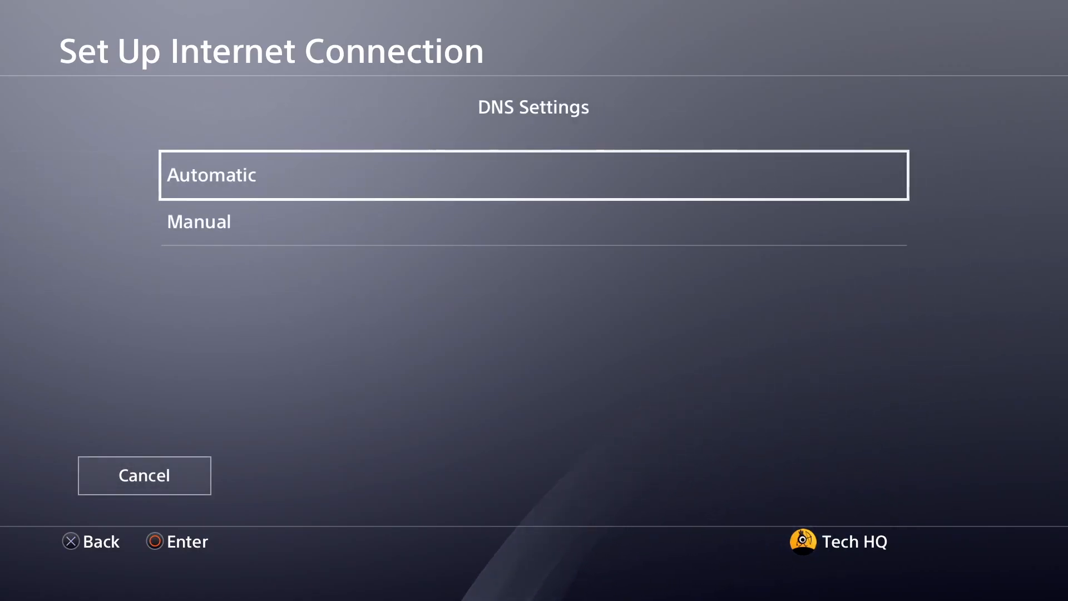
- Choose Manual DNS and enter 8.8.8.8 as the Primary DNS, starting on the Secondary
{"action": "left_click", "coordinate": [199, 221]}
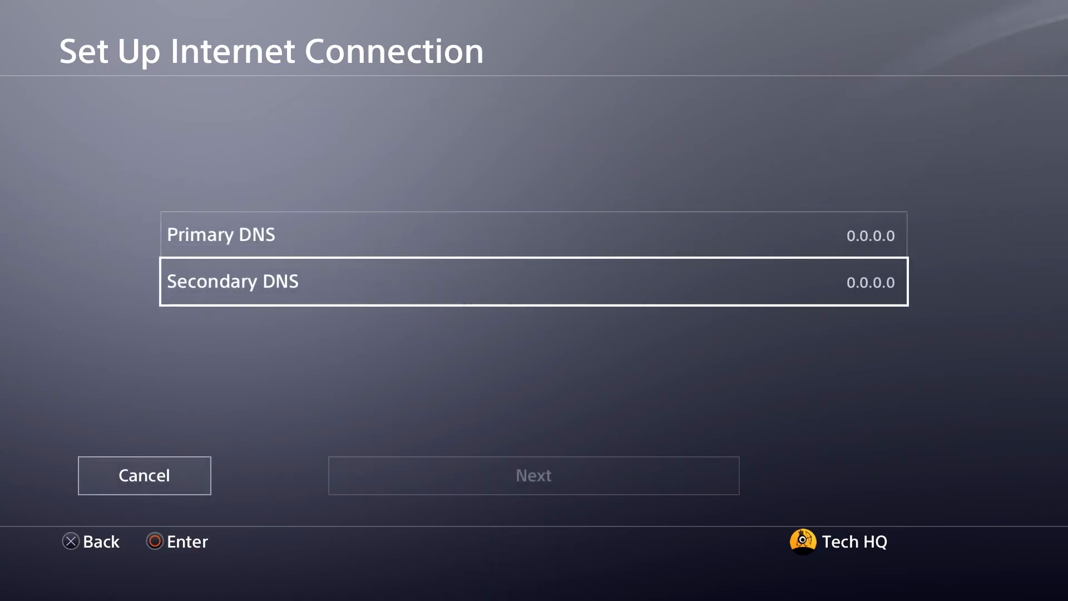
{"action": "key", "text": "Up"}
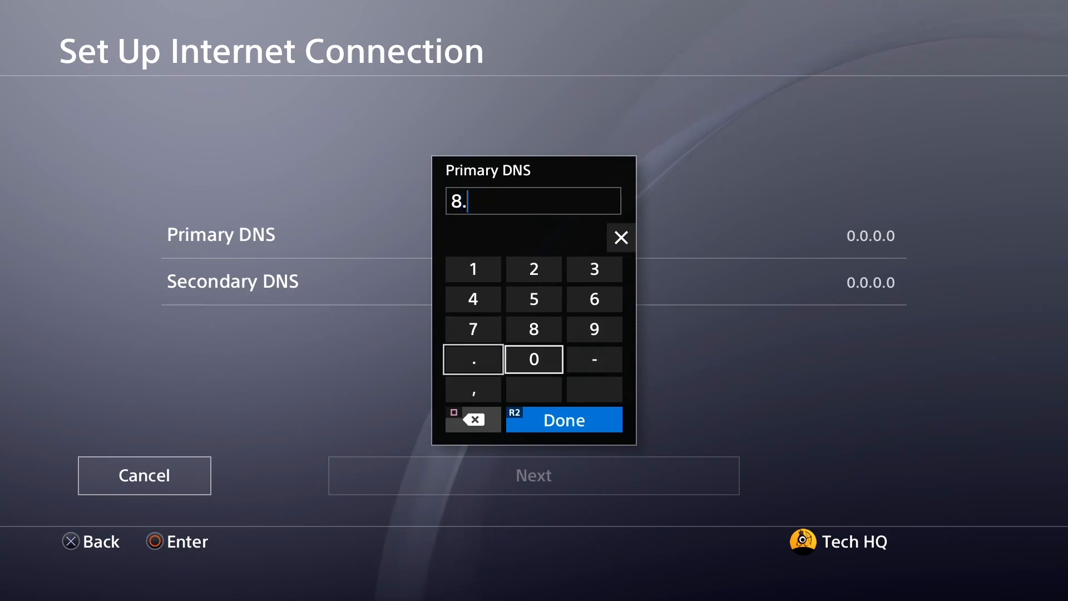
{"action": "left_click", "coordinate": [533, 329]}
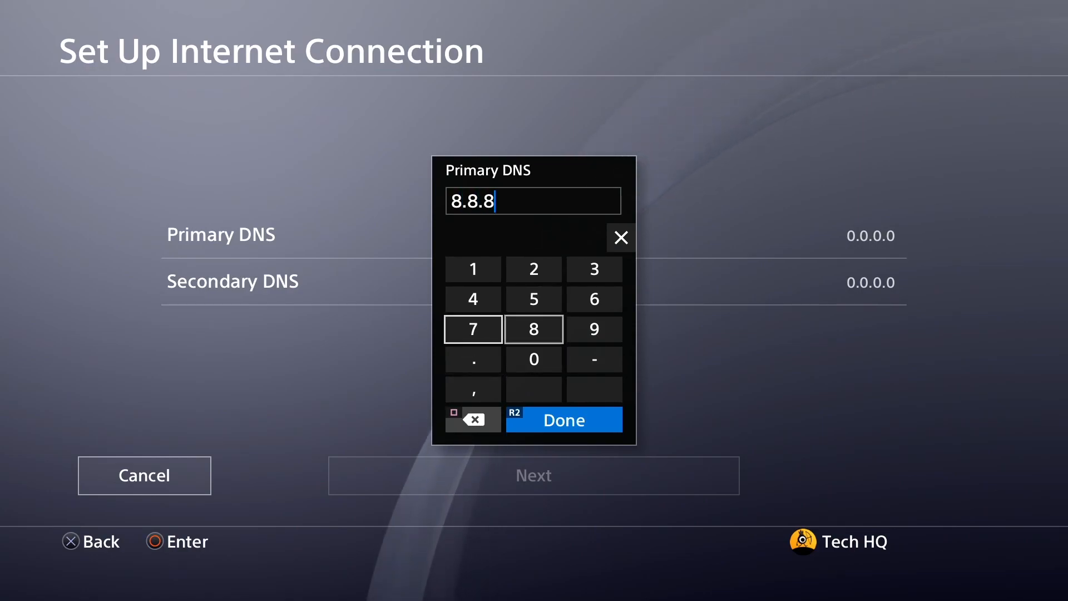
{"action": "left_click", "coordinate": [472, 358]}
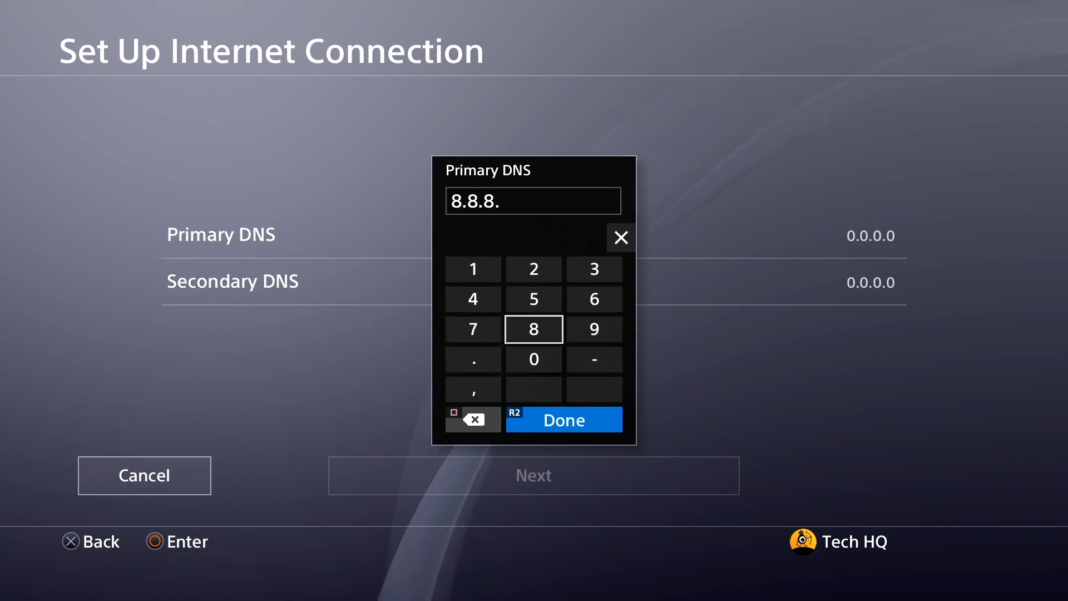
{"action": "left_click", "coordinate": [563, 420]}
{"action": "type", "text": "8.4.4"}
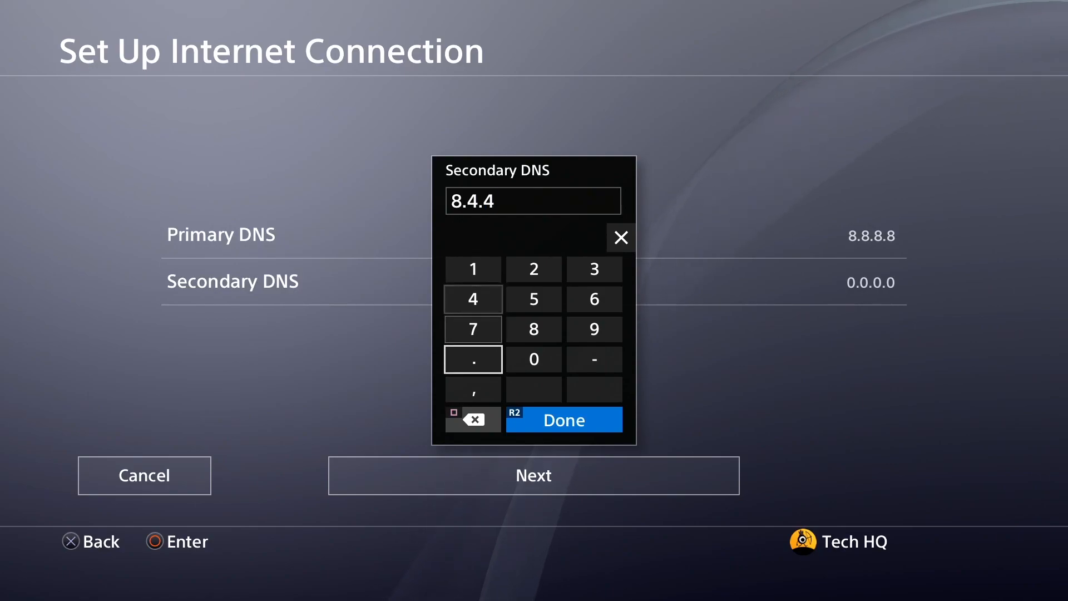
- Change the DNS servers to Primary 1.1.1.1 and Secondary 1.0.0.1
{"action": "left_click", "coordinate": [563, 420]}
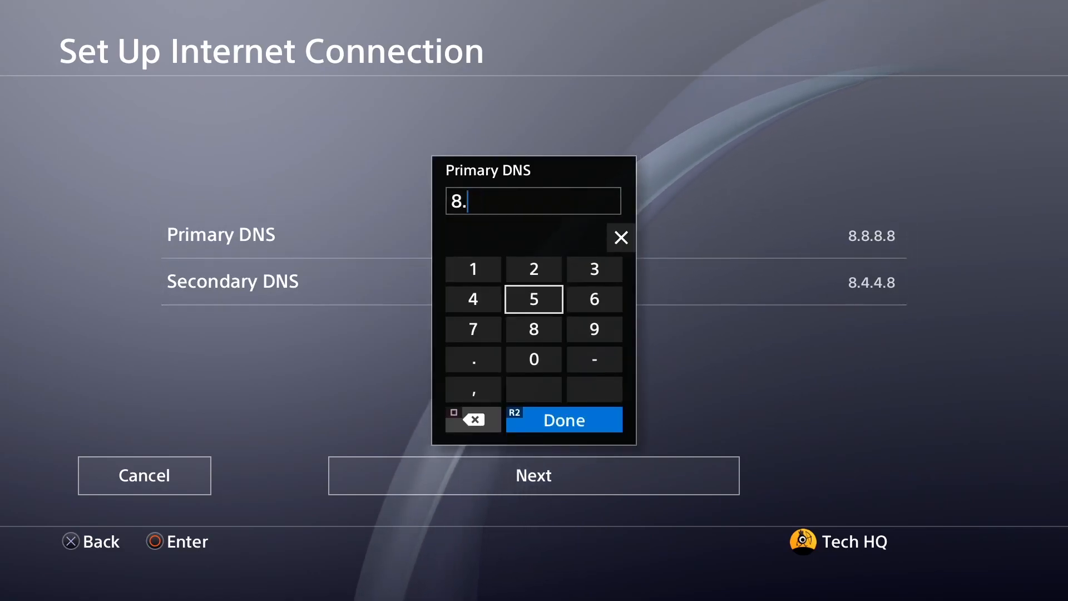
{"action": "left_click", "coordinate": [473, 268]}
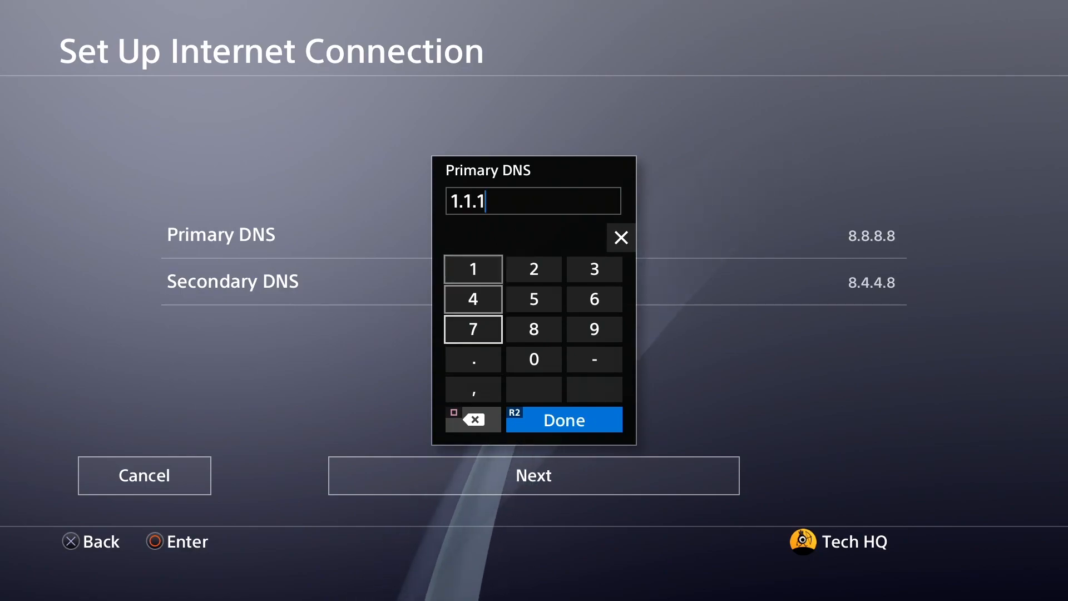
{"action": "left_click", "coordinate": [563, 419]}
{"action": "type", "text": "1.0.0."}
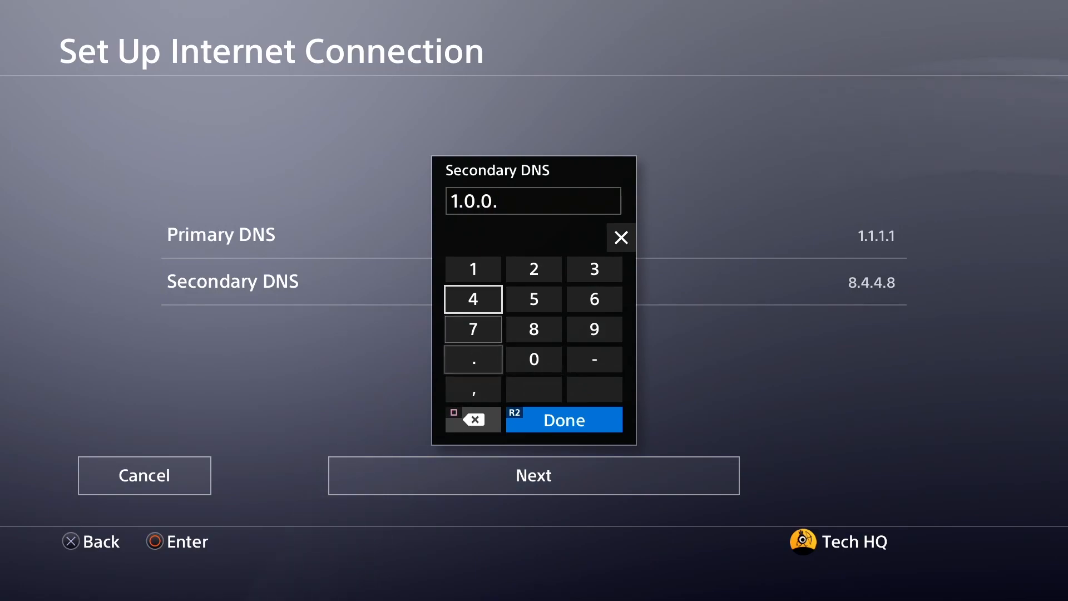
{"action": "left_click", "coordinate": [562, 420]}
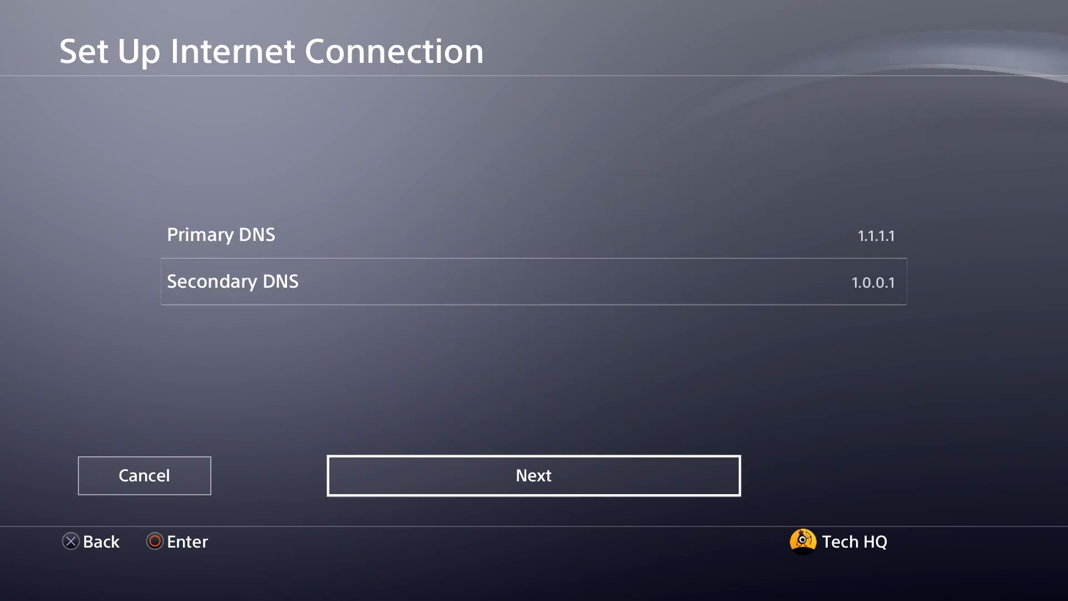
- Save the internet settings and run Test Internet Connection
{"action": "left_click", "coordinate": [533, 475]}
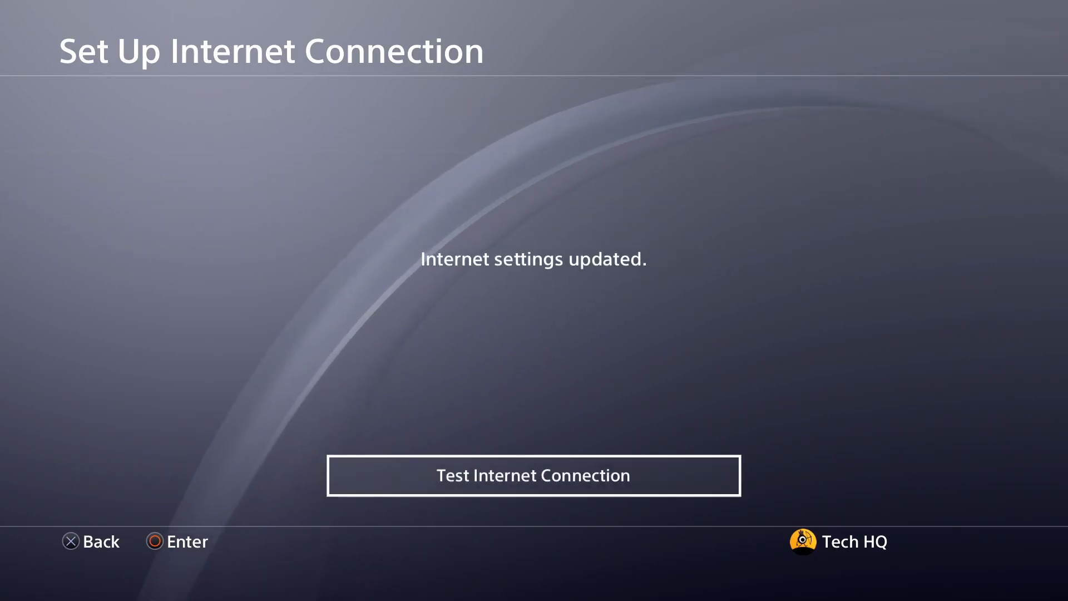
{"action": "left_click", "coordinate": [533, 475]}
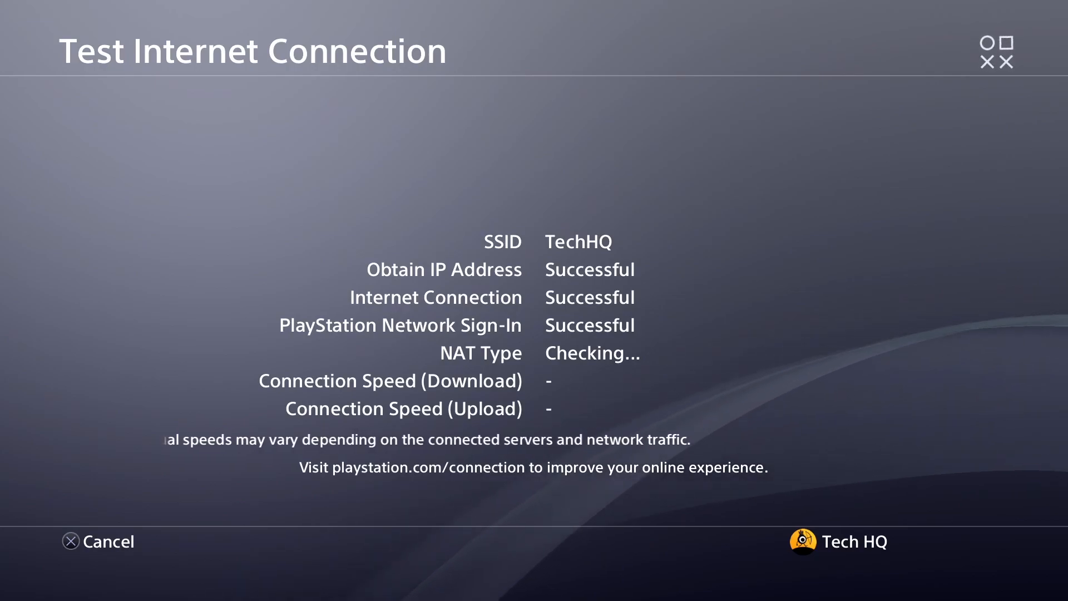
- Cancel the connection test and move to Sign Out in Account Management
{"action": "left_click", "coordinate": [99, 542]}
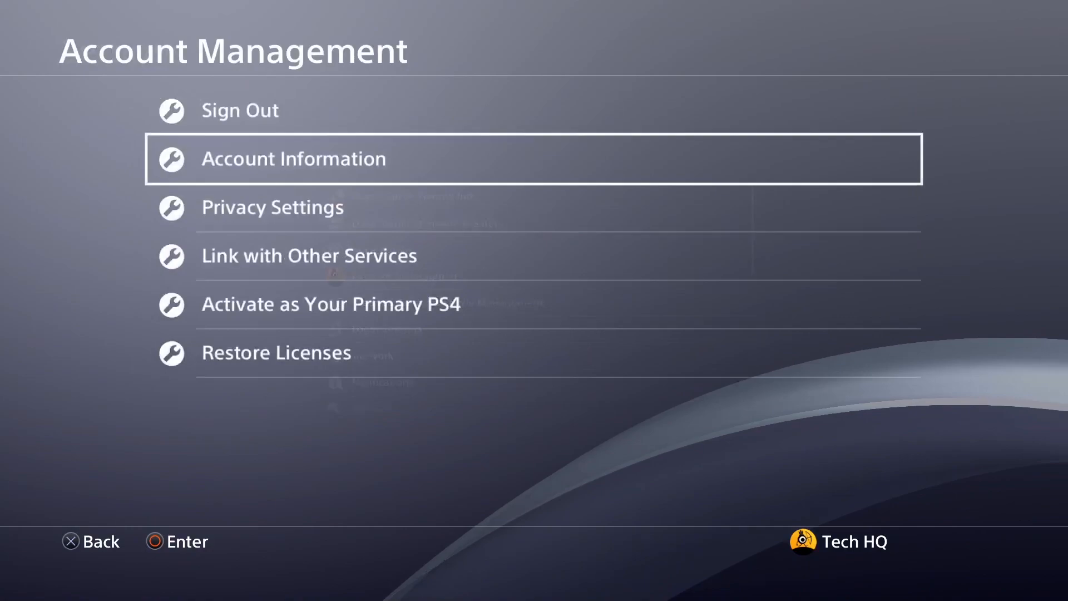
{"action": "key", "text": "Up"}
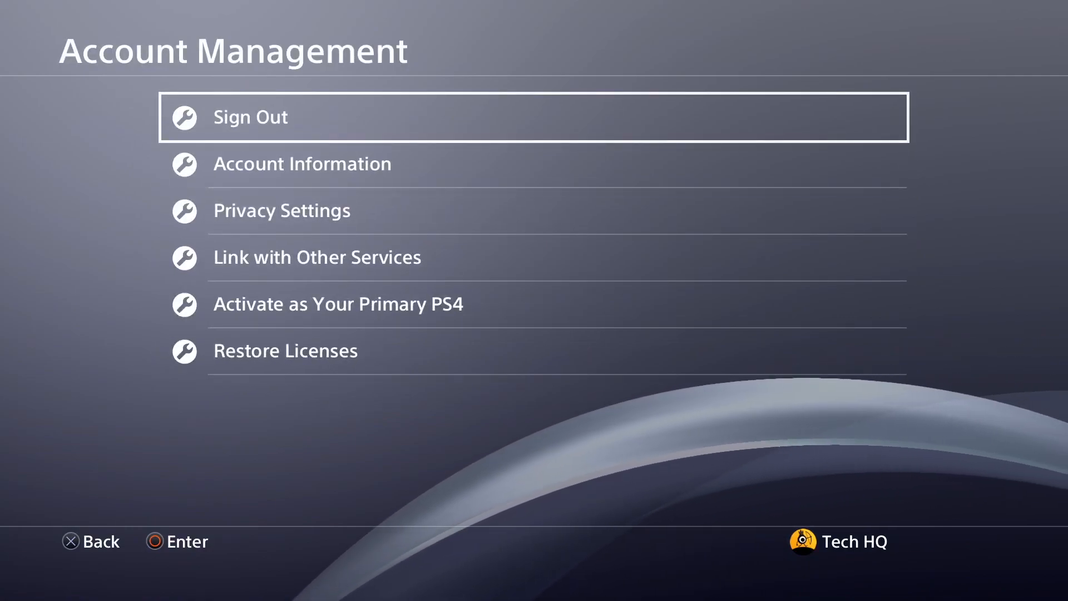